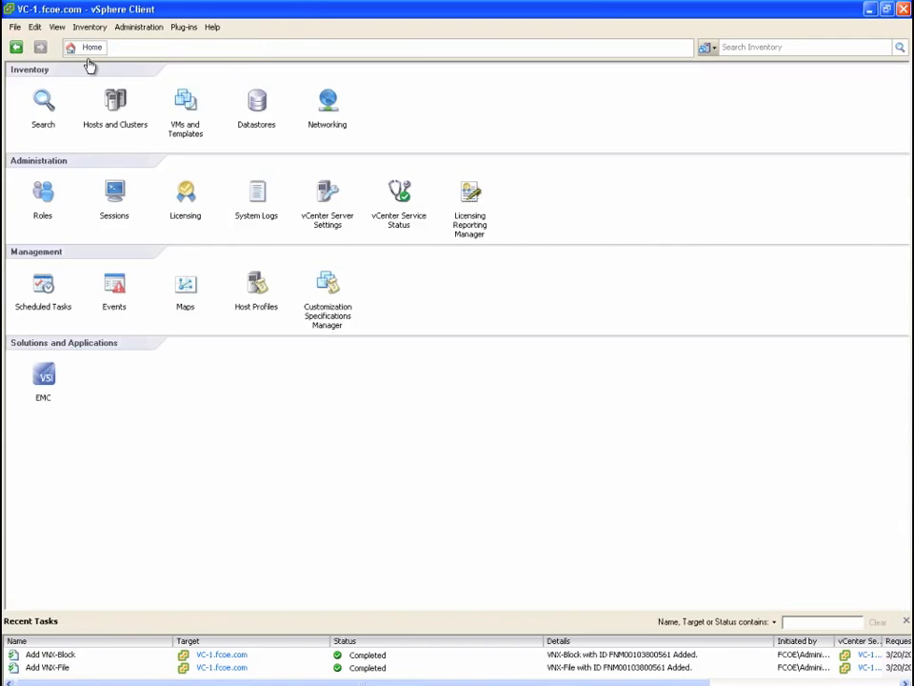
# - Show the Hosts and Clusters inventory and select host 10.13.171.123 in Demo Cluster
pyautogui.click(115, 105)
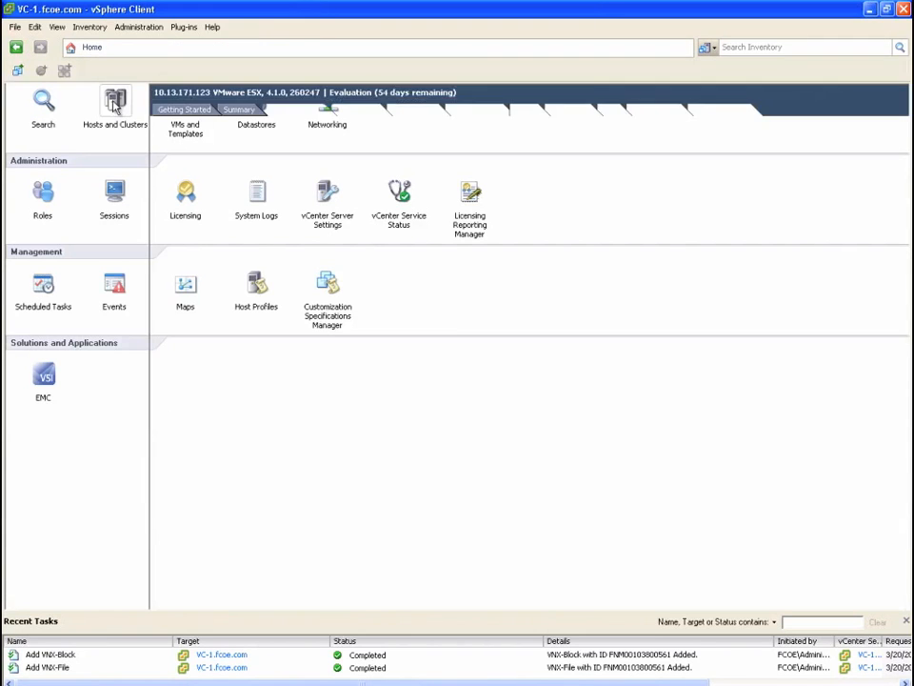
pyautogui.click(115, 105)
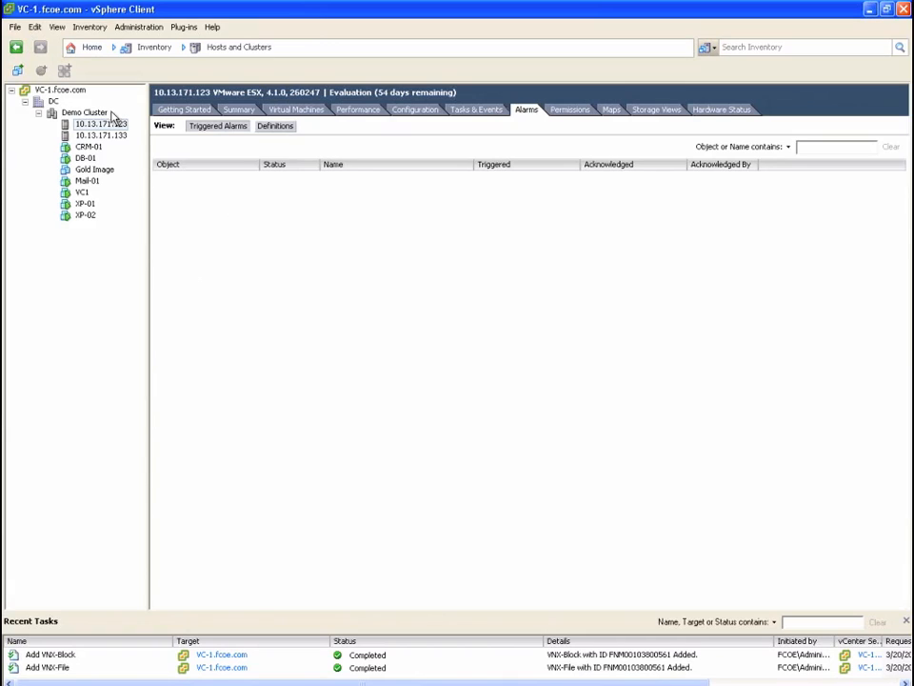
# - Start EMC Provision Storage for Demo Cluster as Disk/LUN on the VNX array CSS688
pyautogui.rightClick(84, 113)
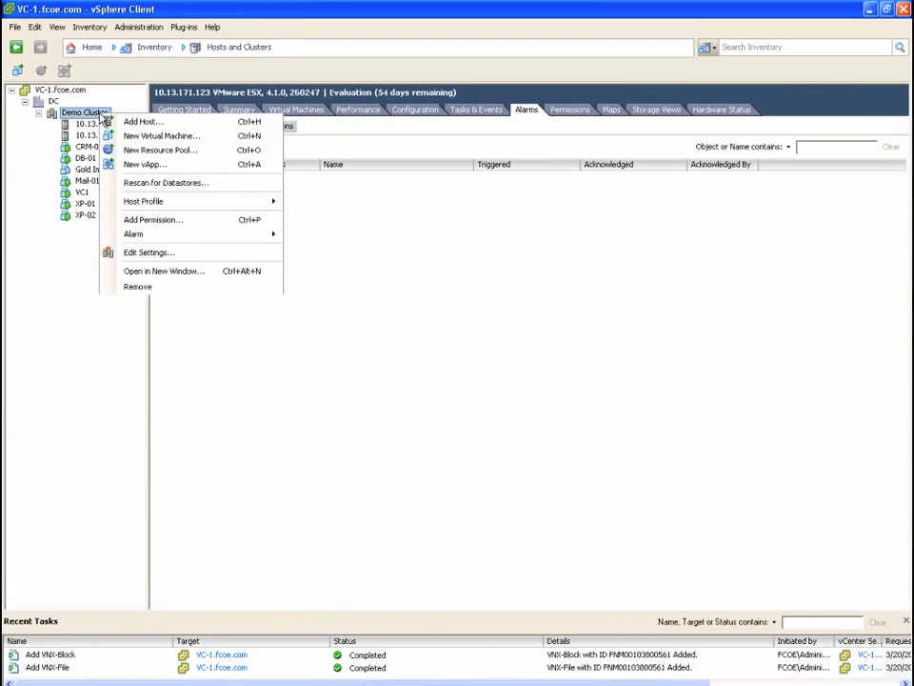
pyautogui.moveTo(131, 316)
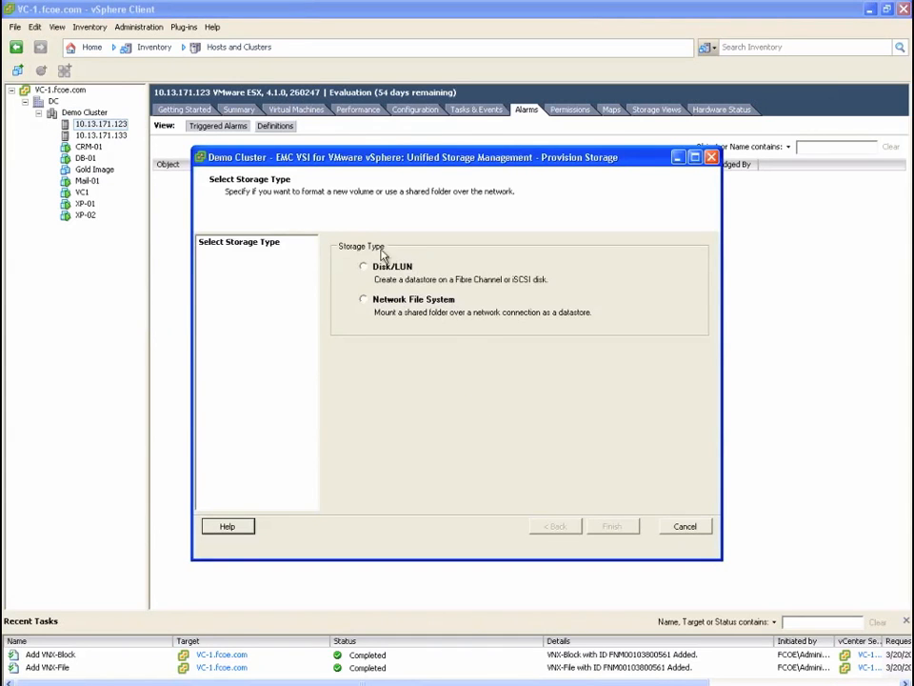
pyautogui.click(362, 267)
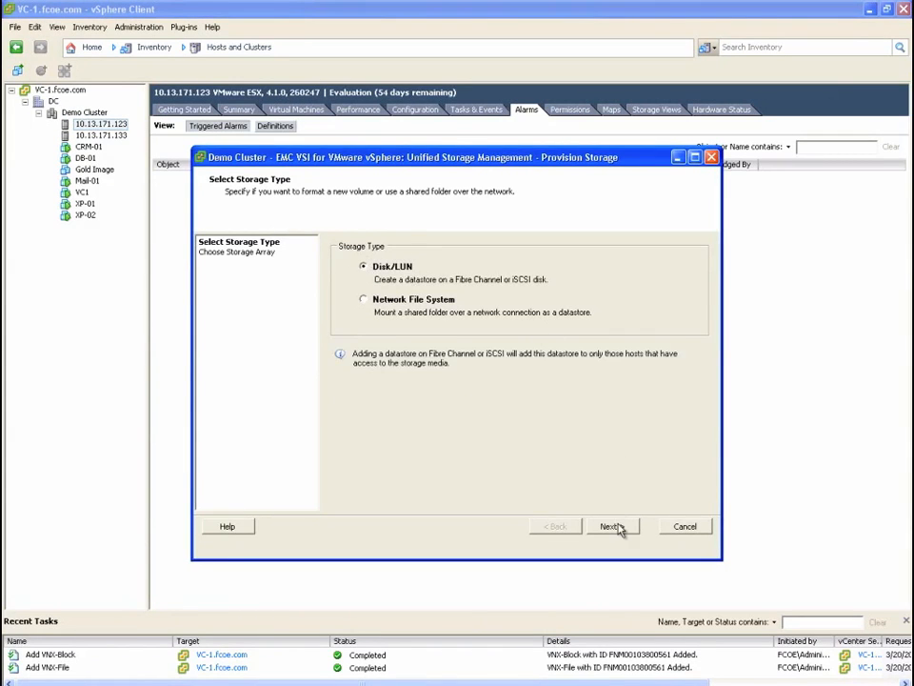
pyautogui.click(609, 525)
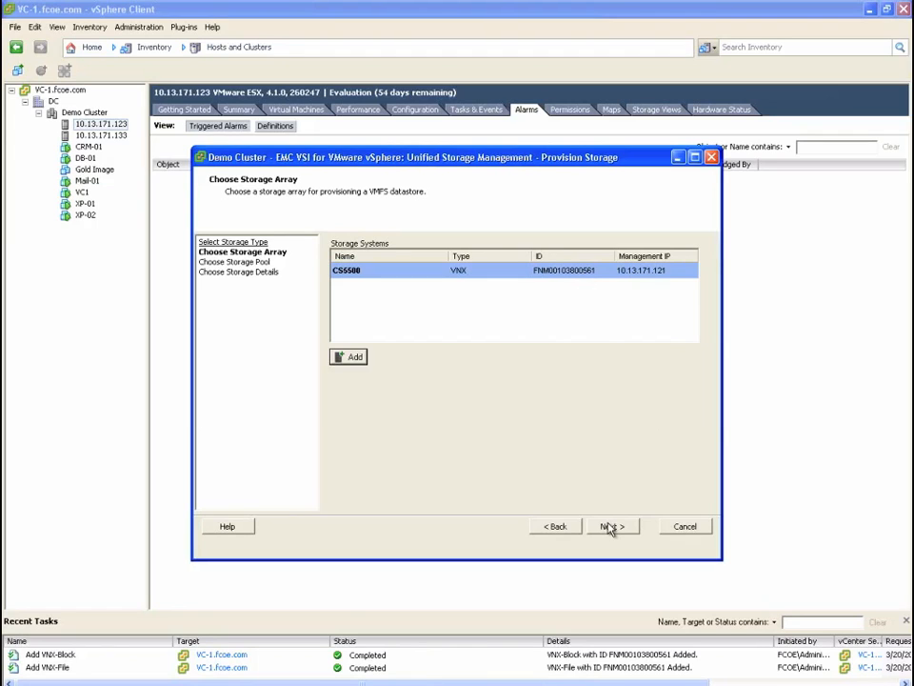
pyautogui.click(609, 526)
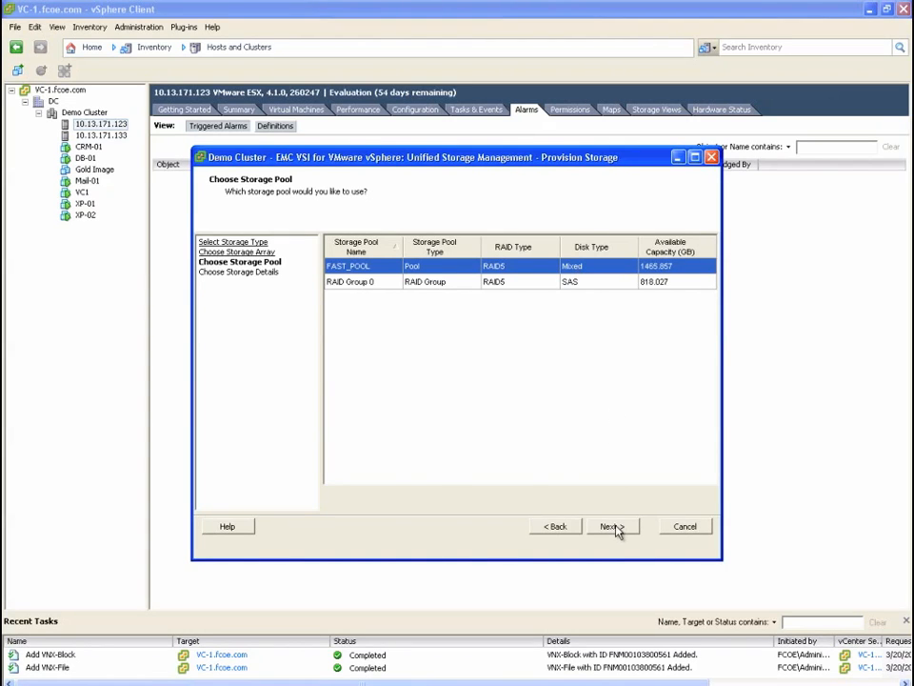
# - Choose FAST_POOL and define VMFS datastore block-01: 2 TB max file size, 1000 GB, thin provisioned
pyautogui.click(613, 525)
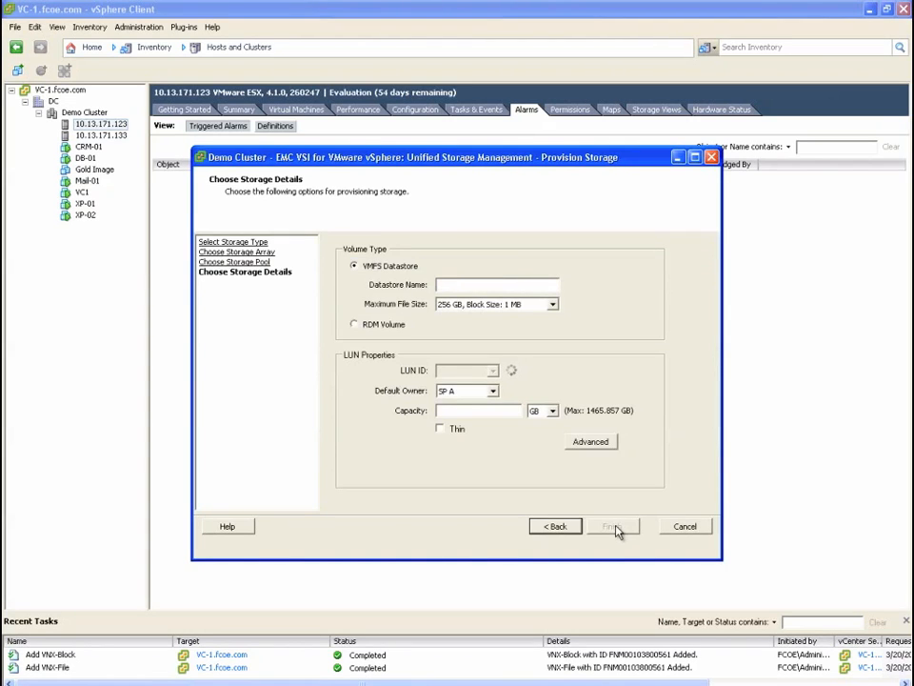
pyautogui.click(463, 369)
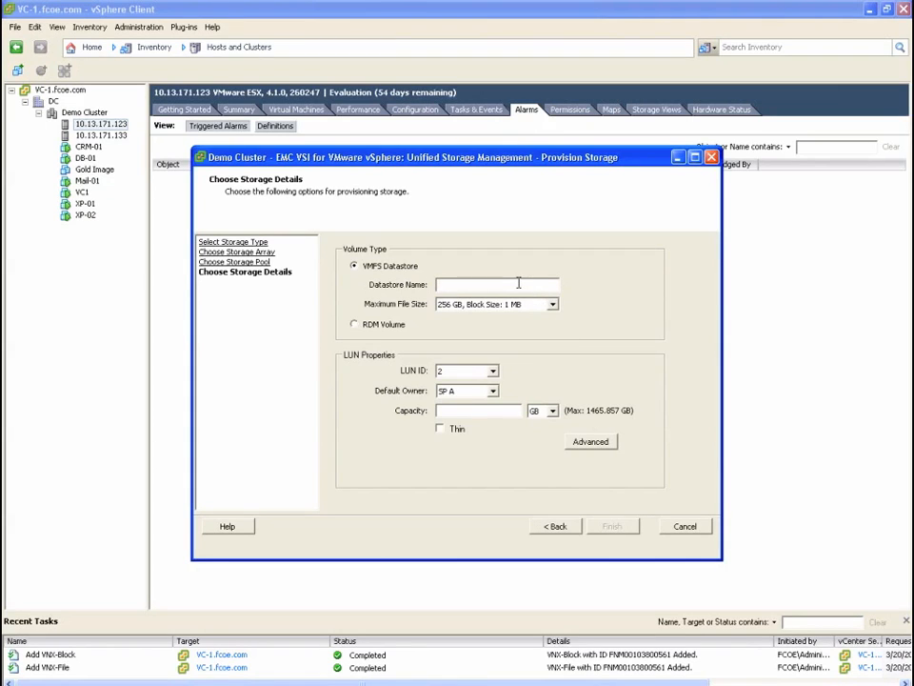
pyautogui.write('block-01')
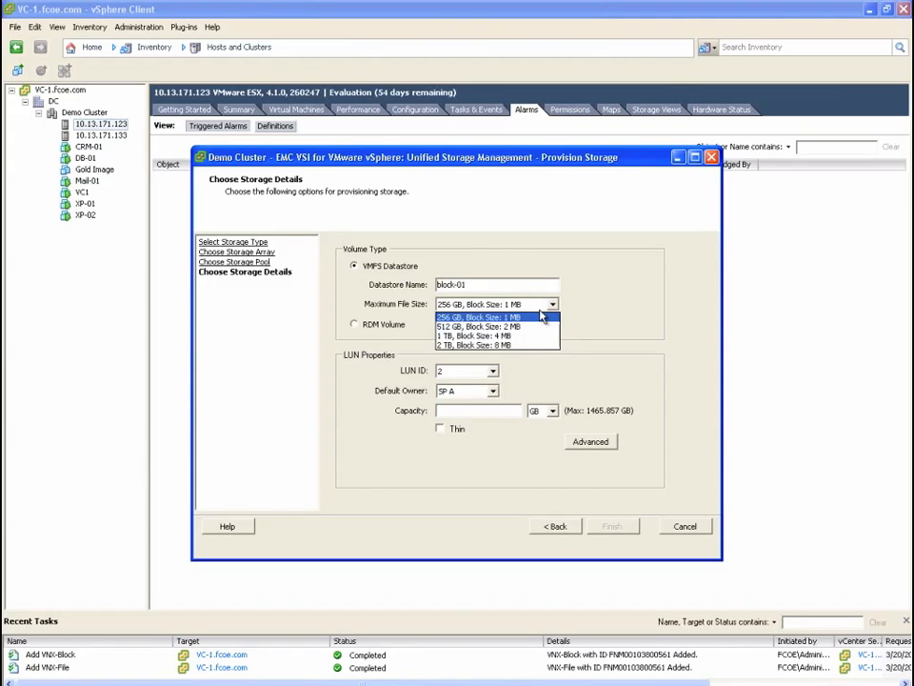
pyautogui.click(477, 345)
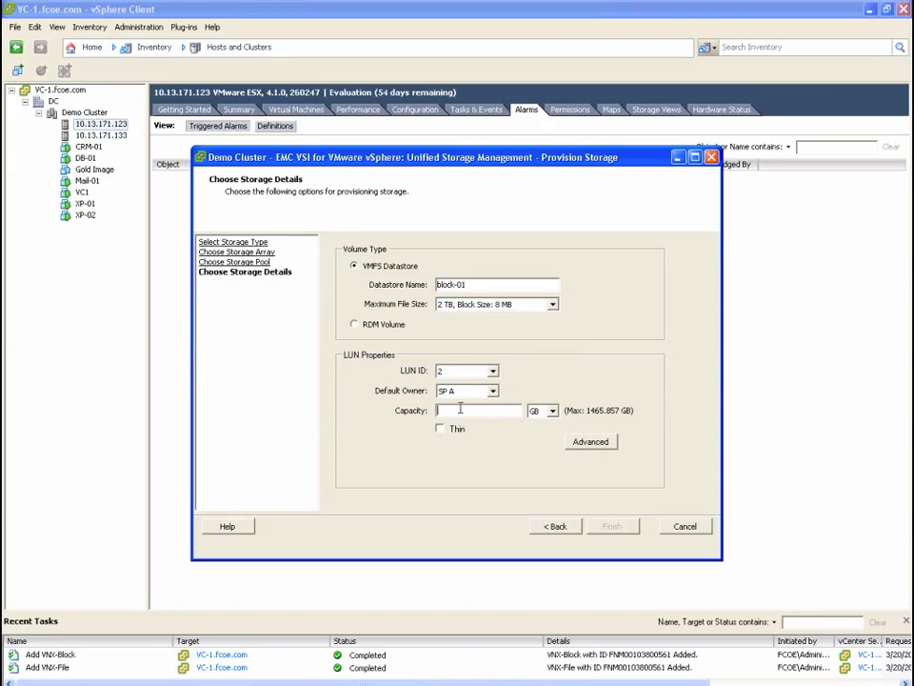
pyautogui.write('1000')
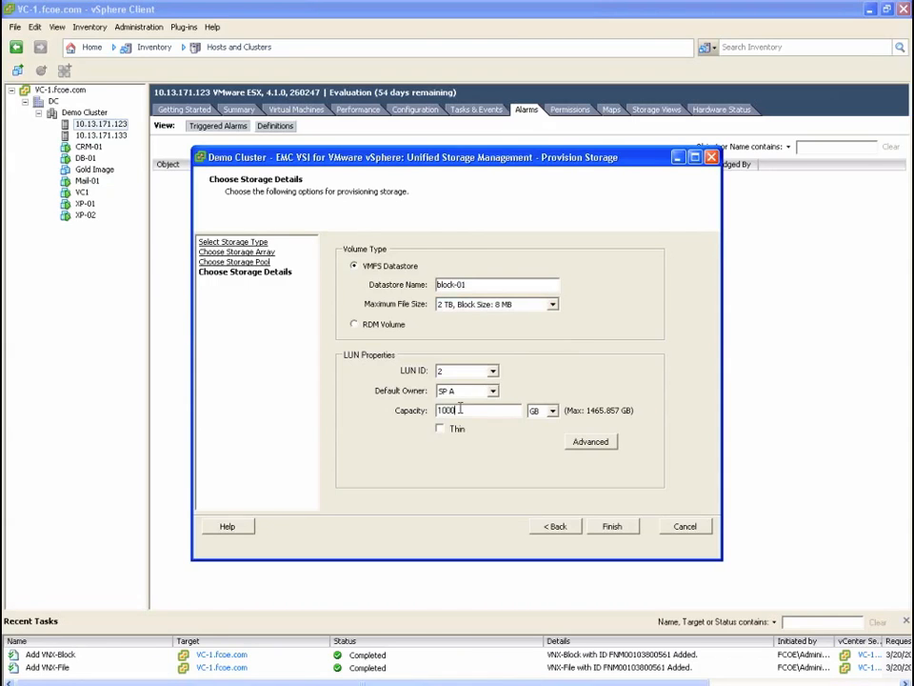
pyautogui.click(440, 427)
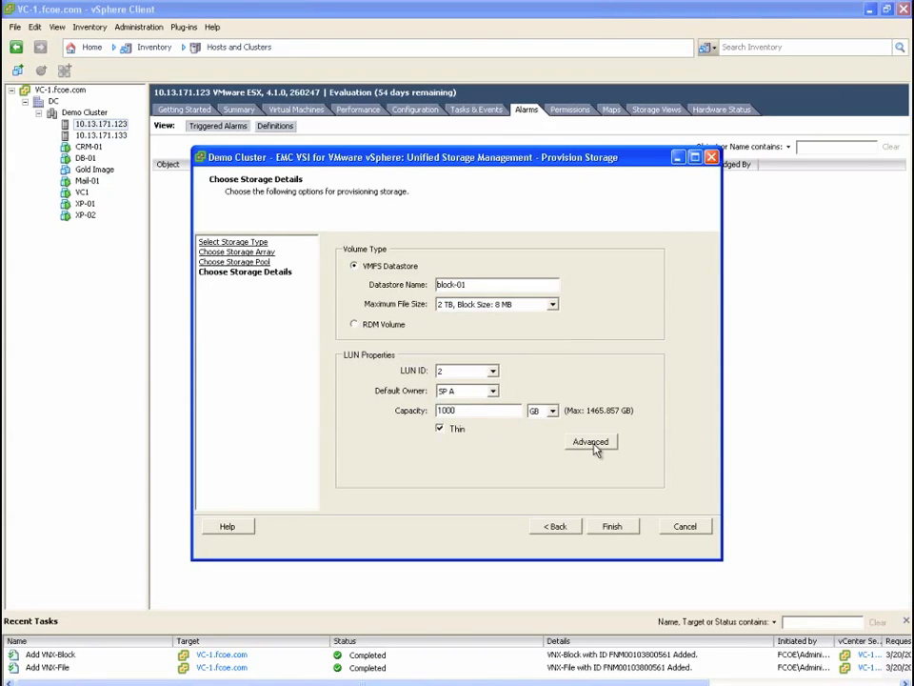
# - Keep the Auto-Tier policy in Advanced options and finish creating the block-01 datastore
pyautogui.click(591, 442)
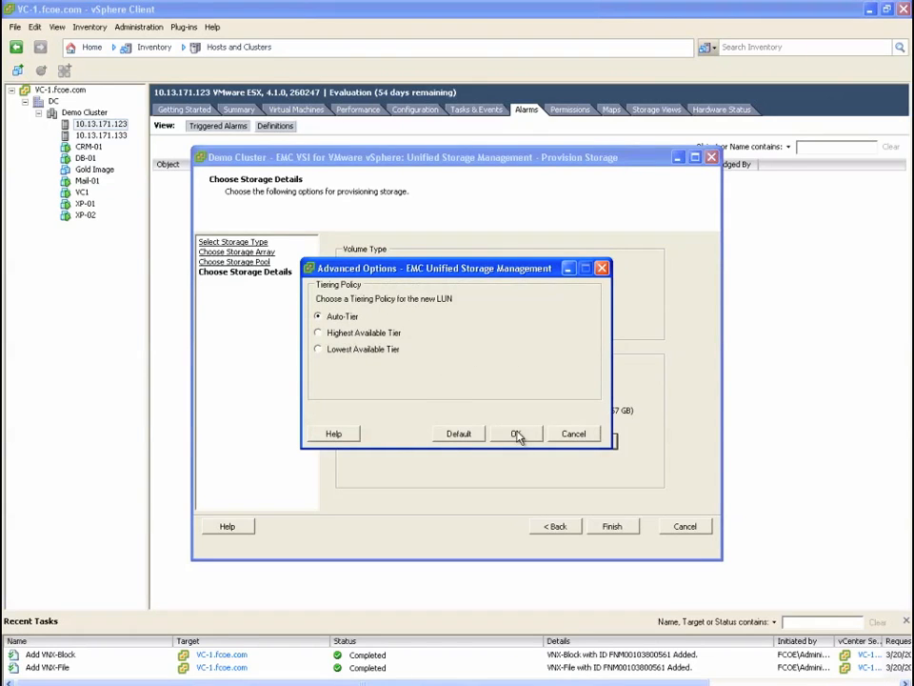
pyautogui.click(516, 434)
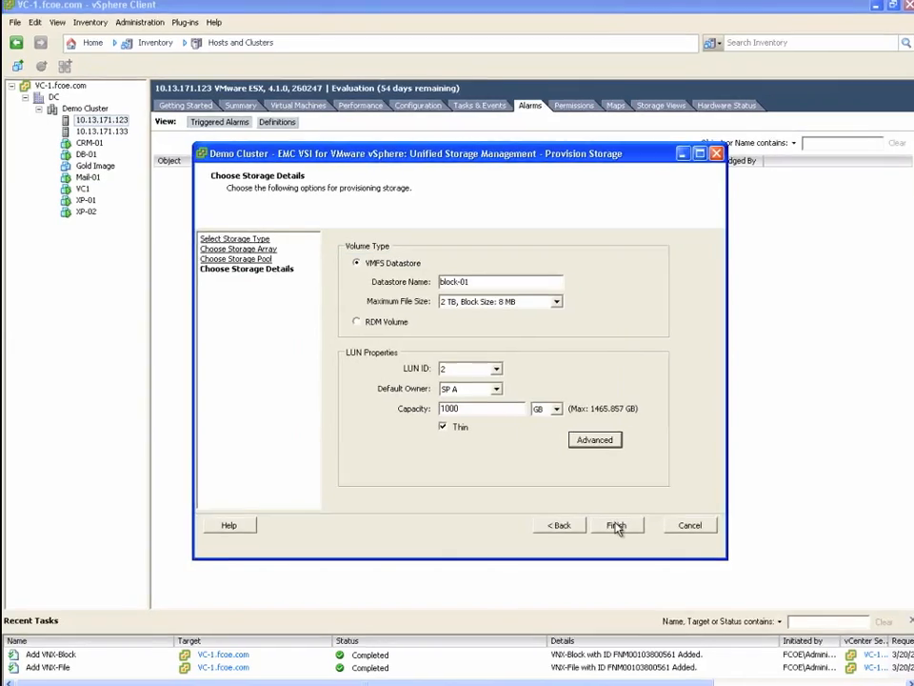
pyautogui.click(617, 526)
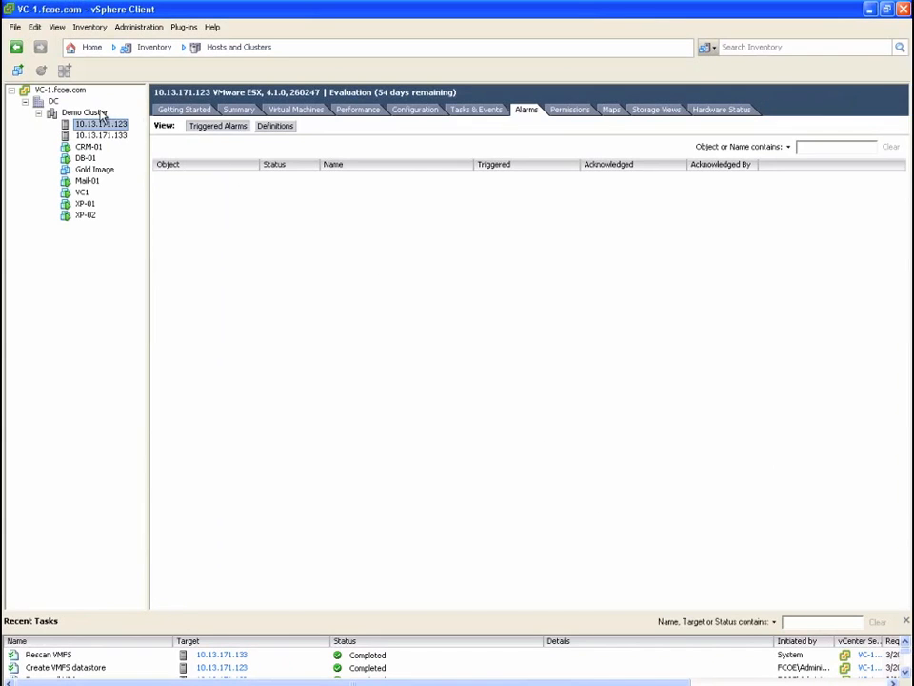
# - Start a second Provision Storage wizard on the VNX system for an NFS datastore named file-01
pyautogui.rightClick(80, 113)
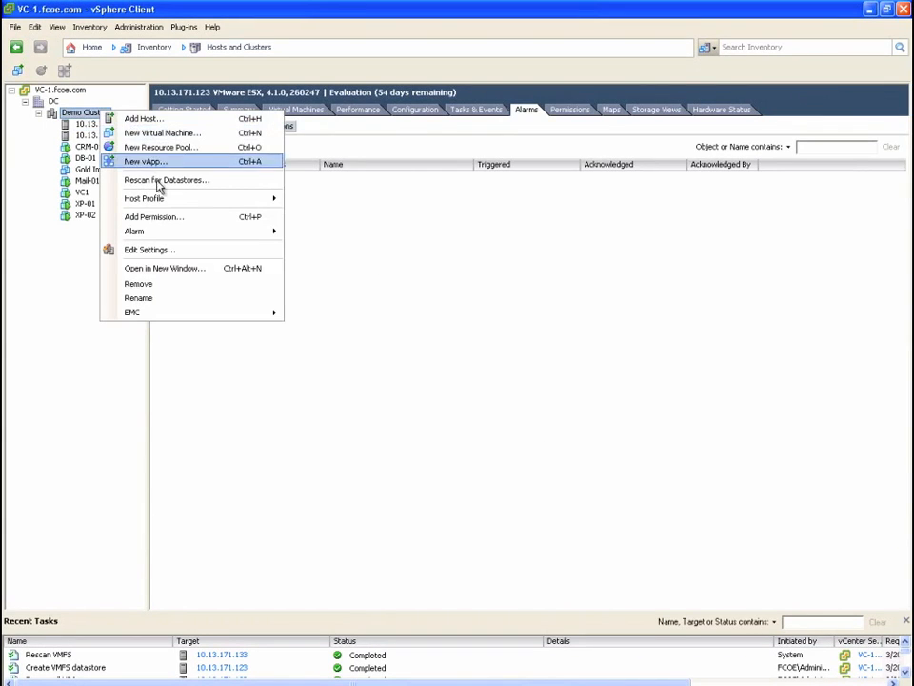
pyautogui.moveTo(134, 312)
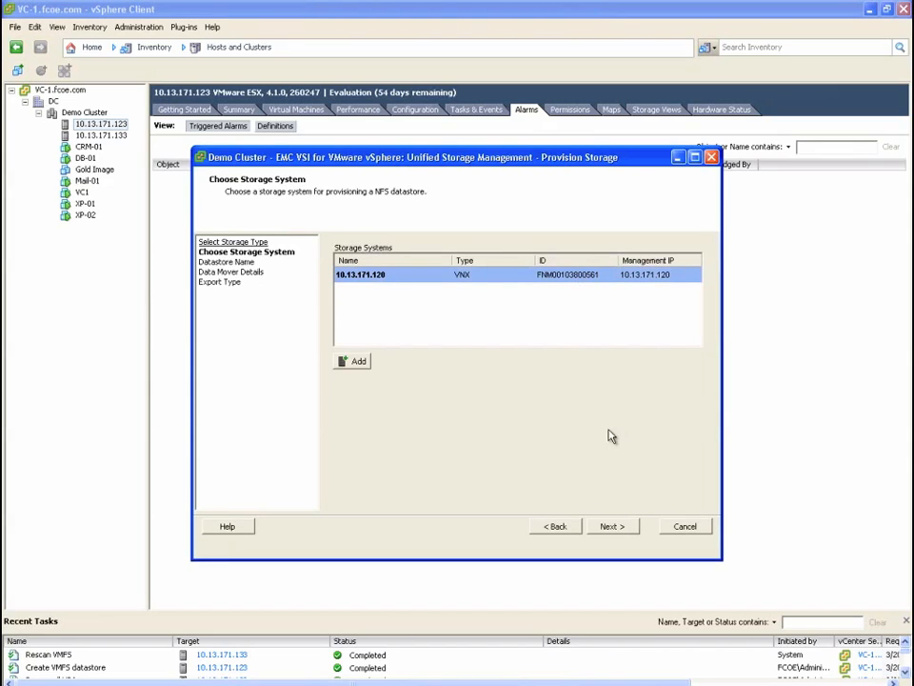
pyautogui.click(612, 526)
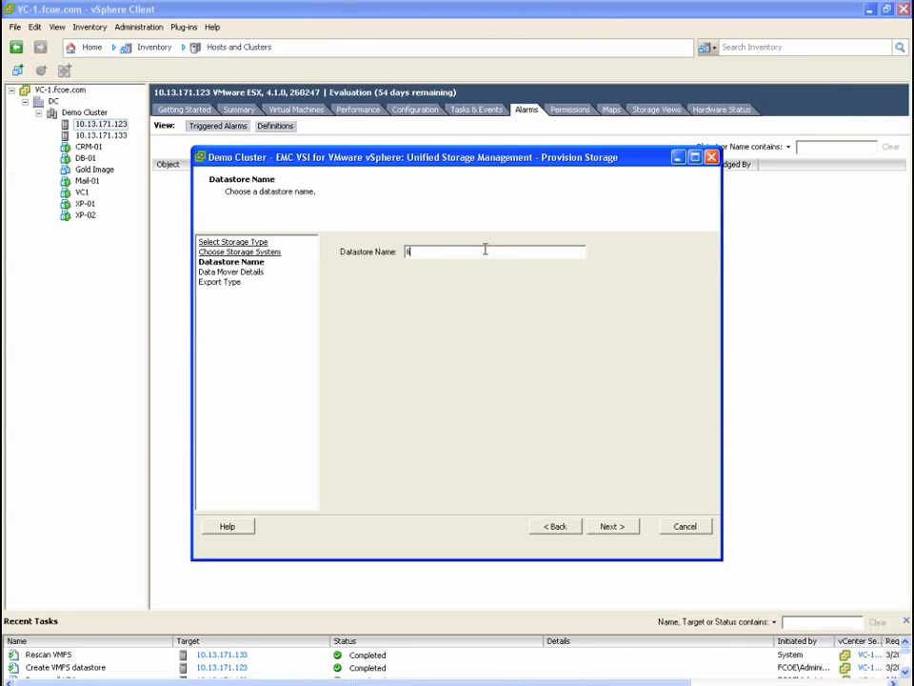
pyautogui.write('file-01')
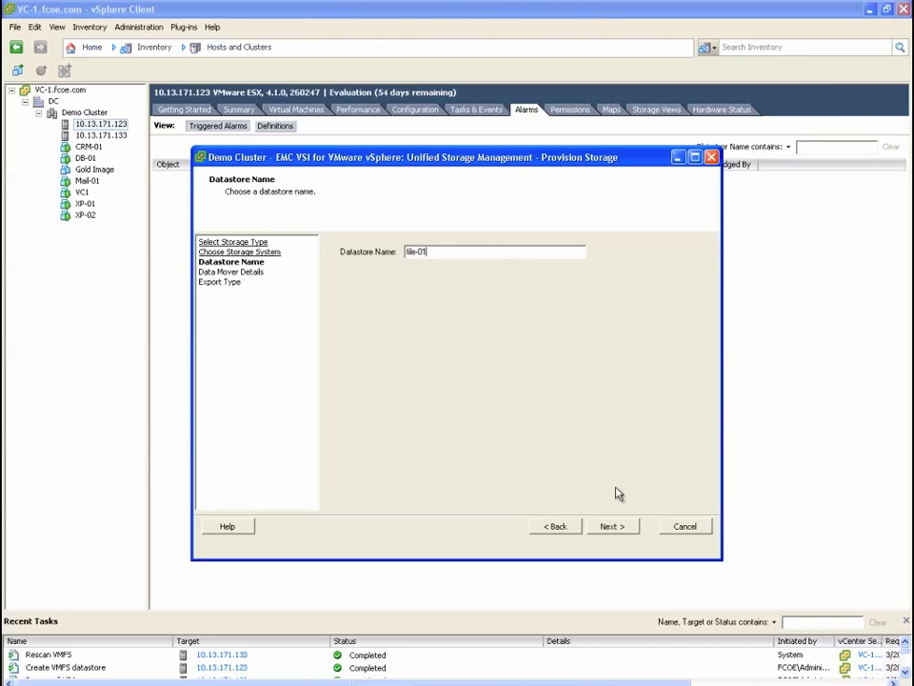
pyautogui.click(611, 525)
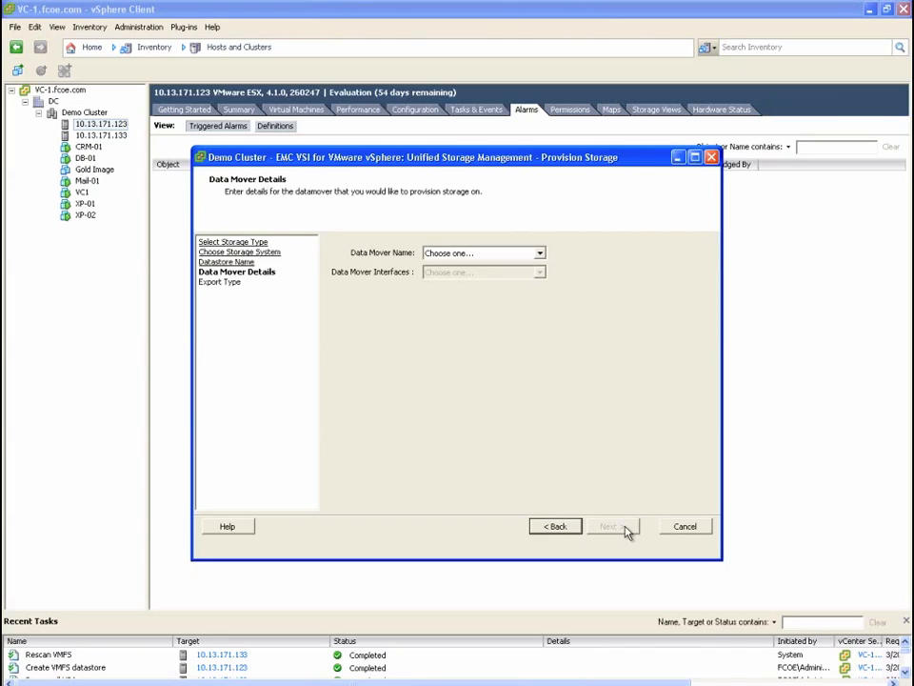
# - Serve the datastore through data mover server_2 and choose Create New NFS Export
pyautogui.click(539, 252)
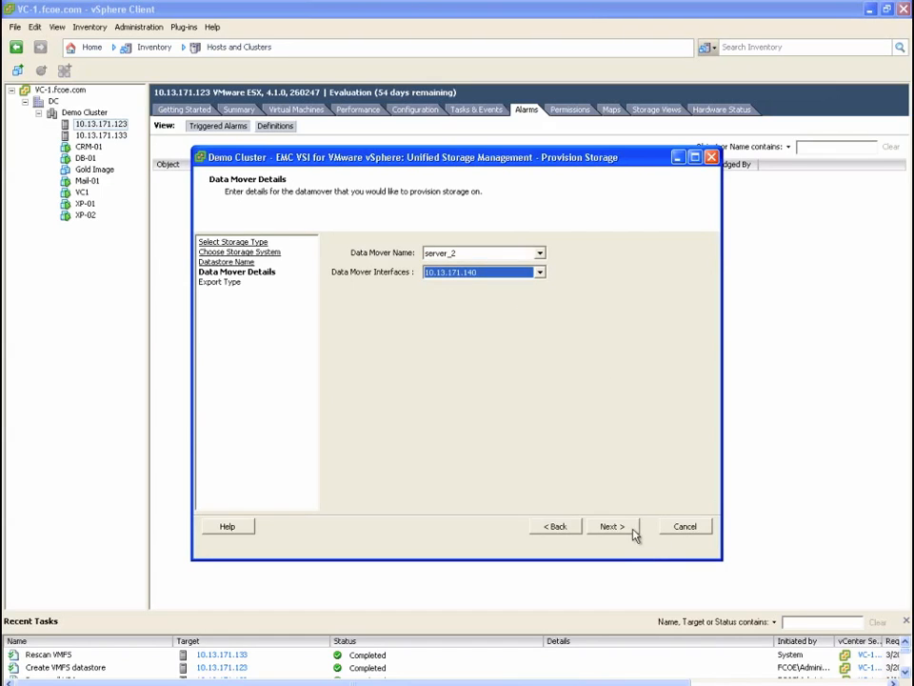
pyautogui.click(610, 526)
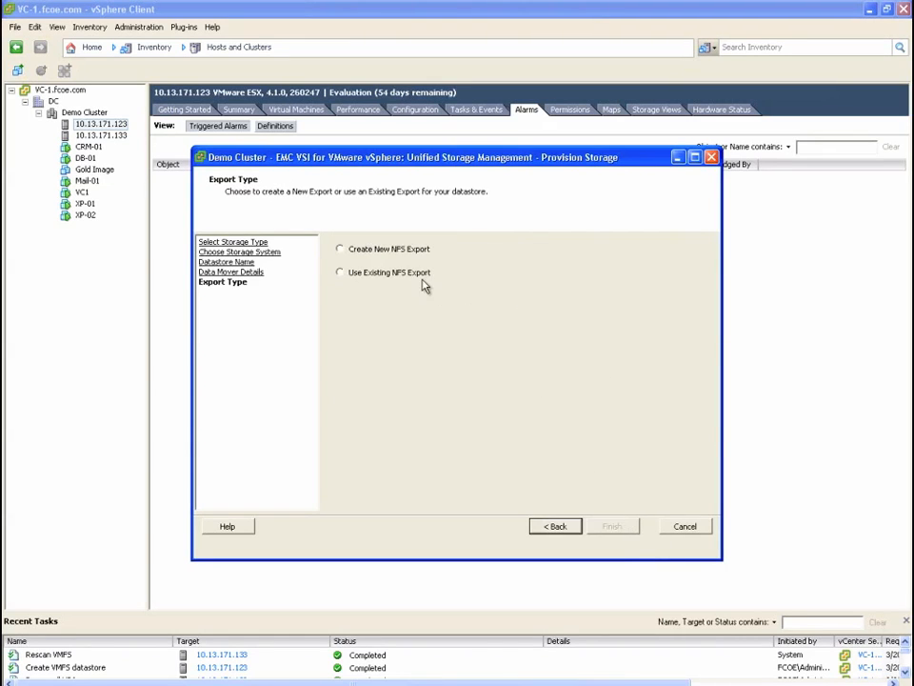
pyautogui.click(339, 248)
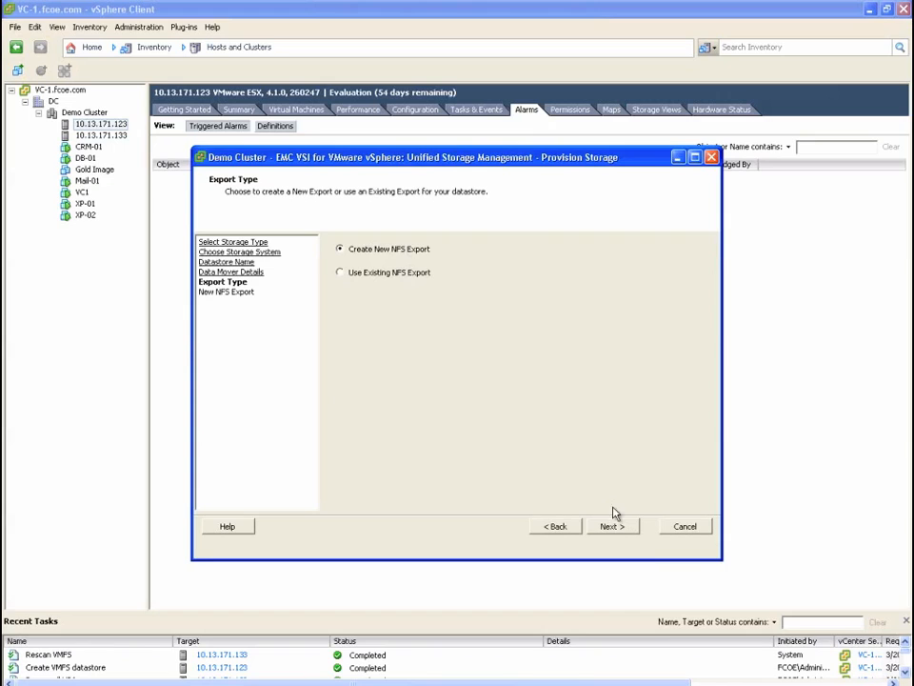
pyautogui.click(610, 526)
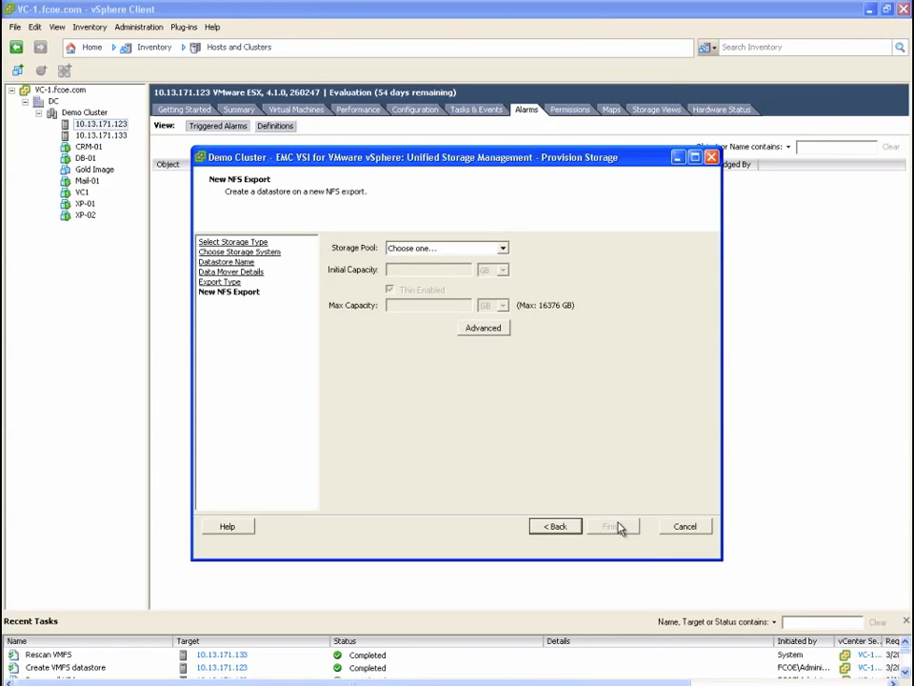
# - Give the new export 1000 GB from FAST_POOL with Thin Enabled unchecked
pyautogui.click(502, 247)
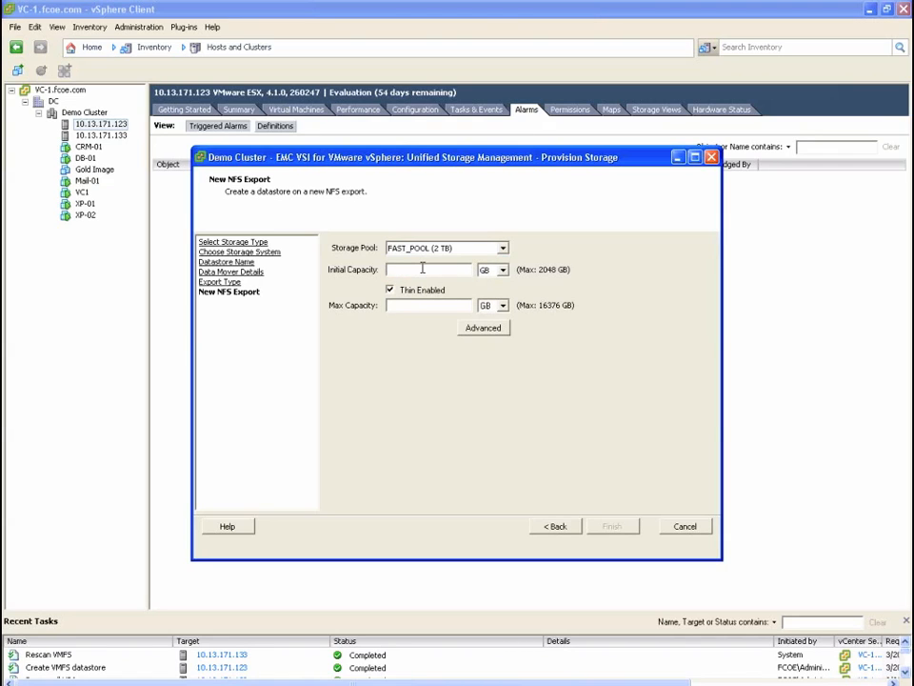
pyautogui.write('1000')
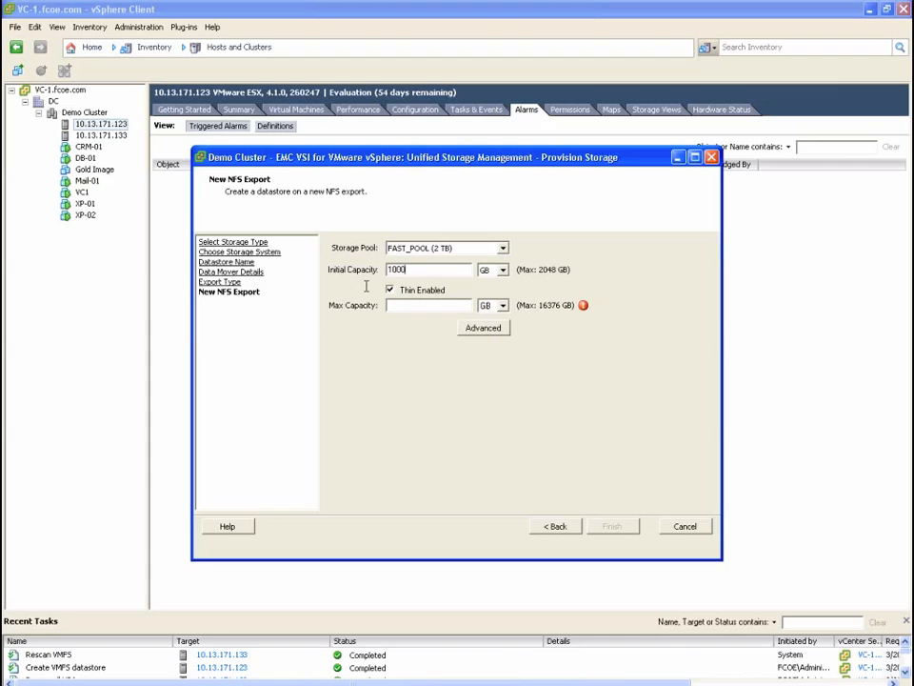
pyautogui.click(389, 290)
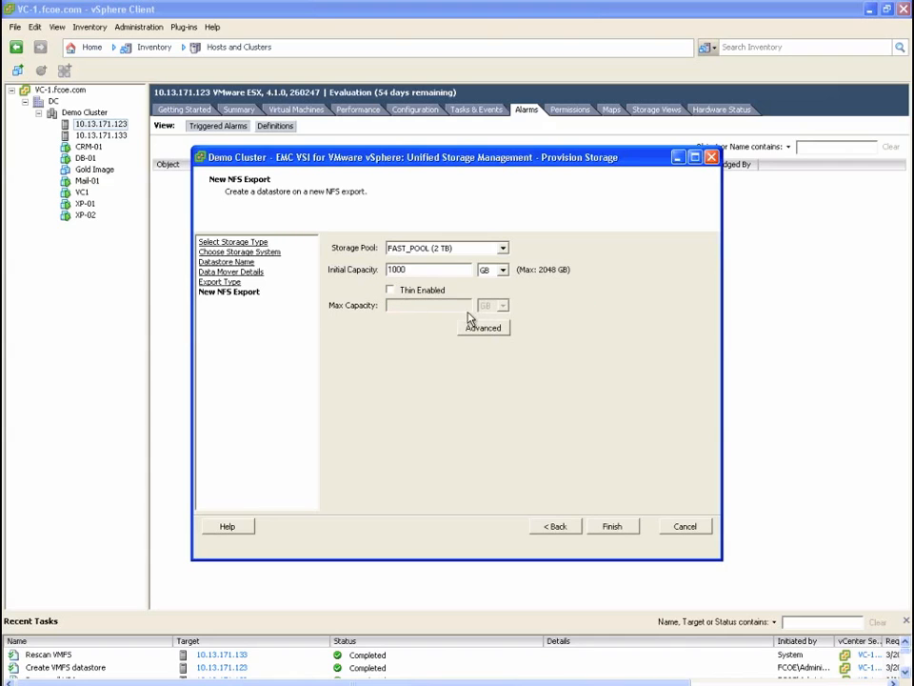
pyautogui.click(482, 327)
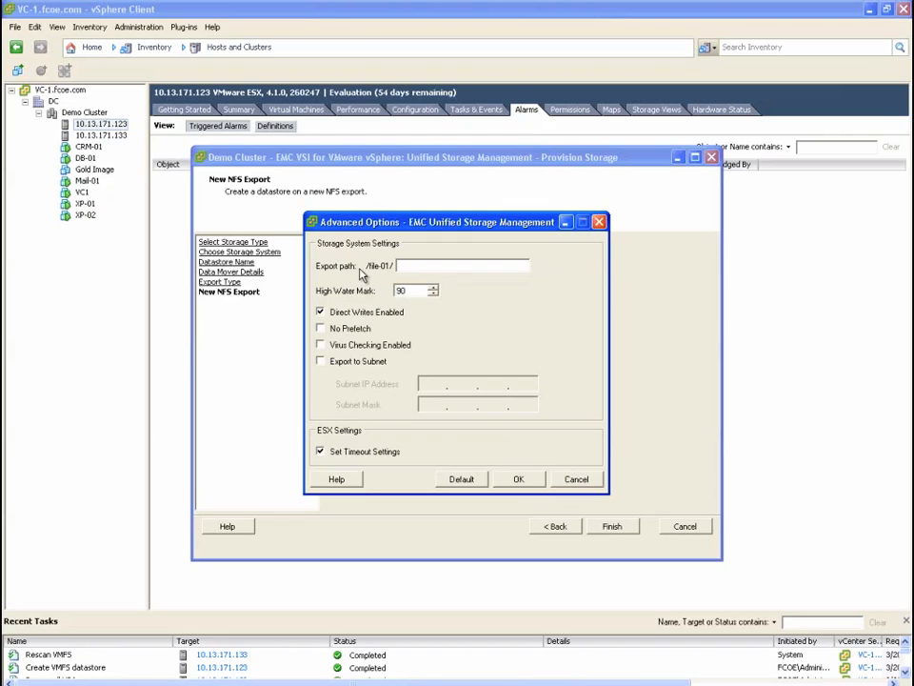
pyautogui.moveTo(354, 357)
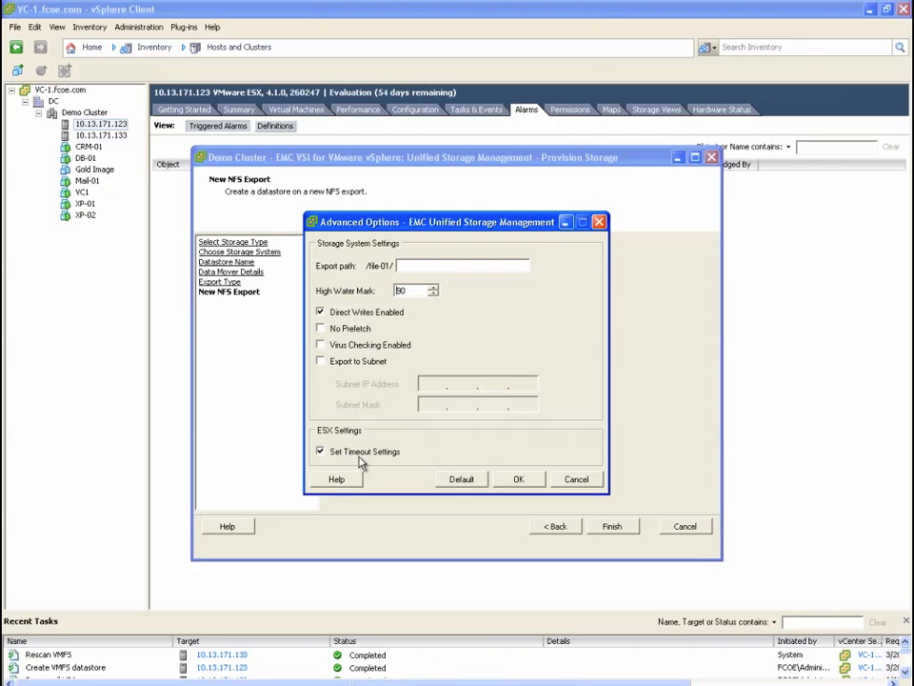
pyautogui.moveTo(366, 463)
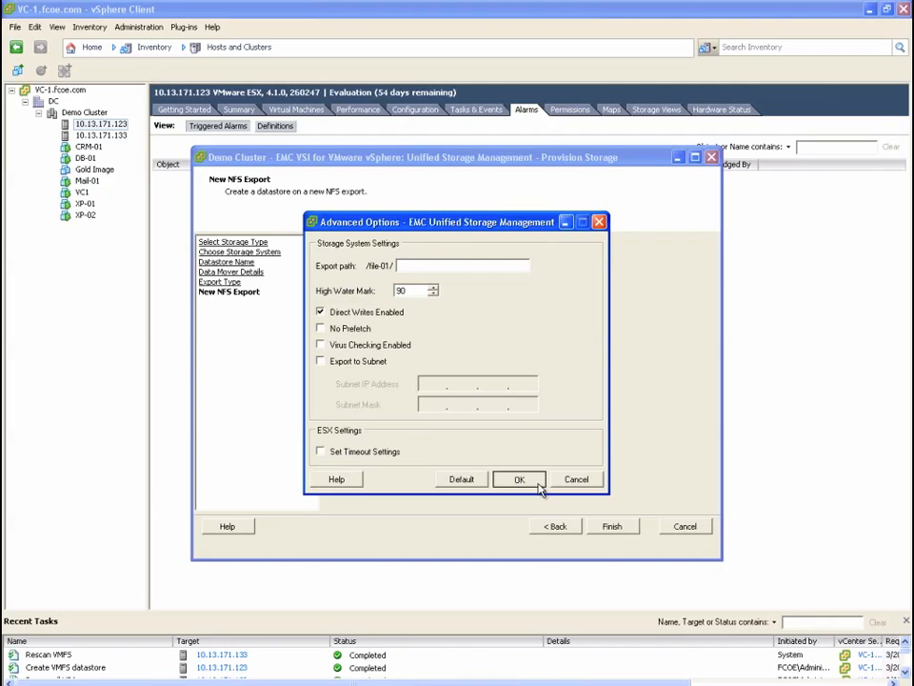
# - Confirm the advanced options with export path /file-01 and Set Timeout Settings turned off
pyautogui.click(518, 480)
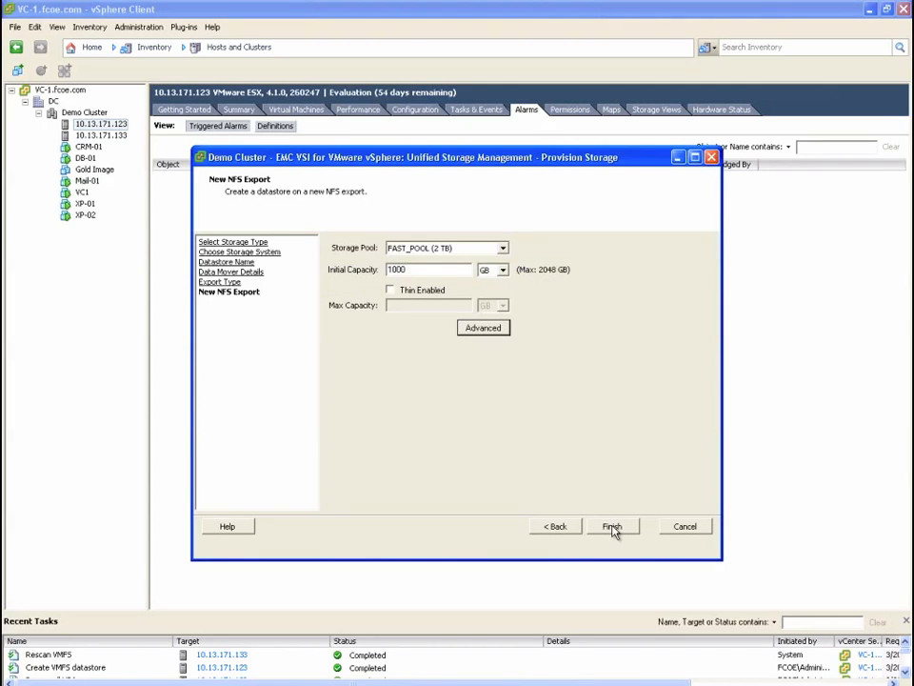
# - Finish the NFS wizard and verify block-01 and file-01 in the host's Datastore list
pyautogui.click(611, 525)
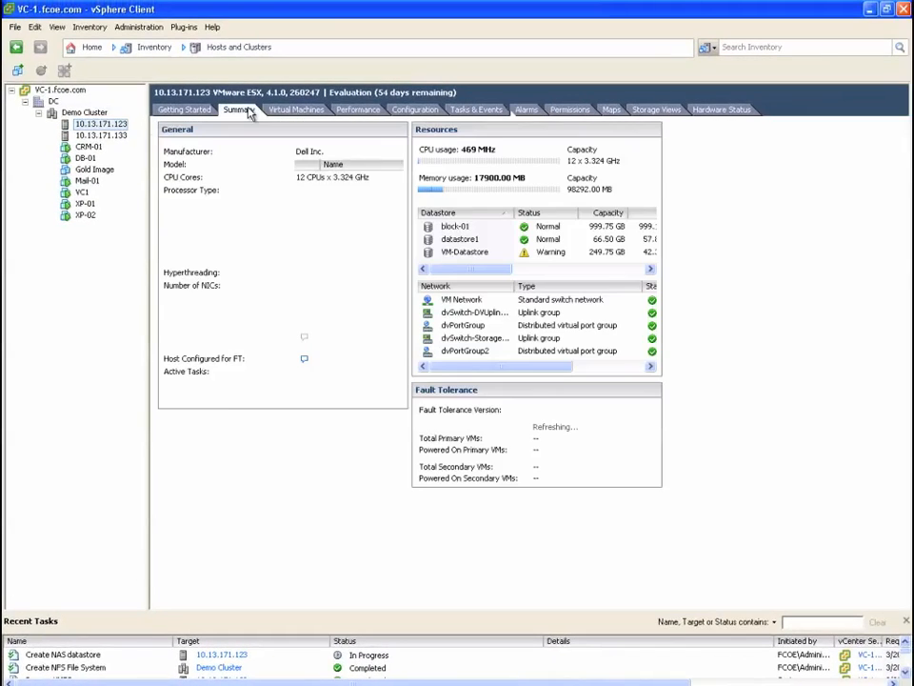
pyautogui.click(238, 108)
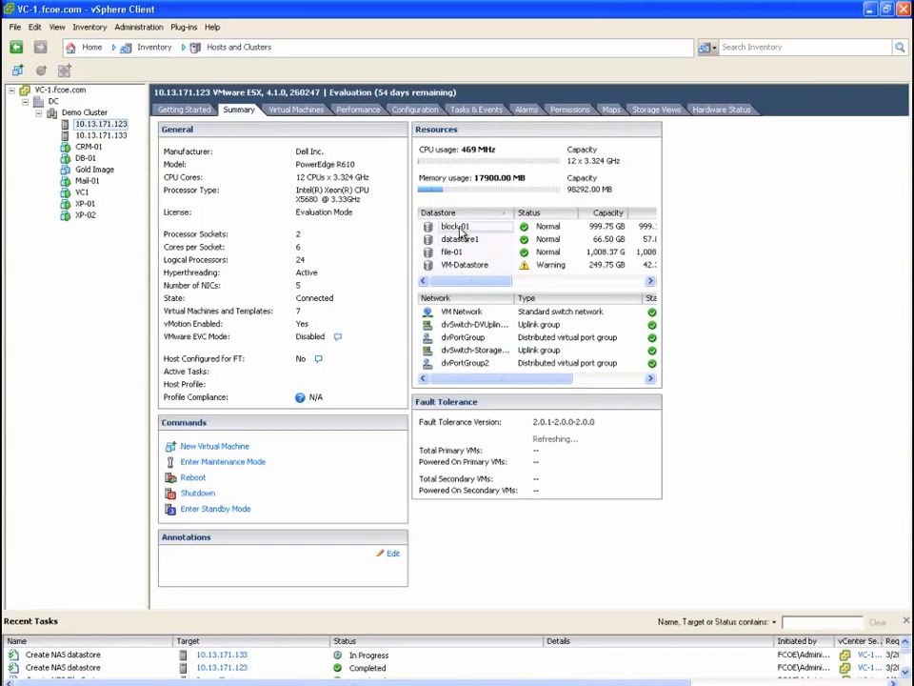
pyautogui.click(453, 251)
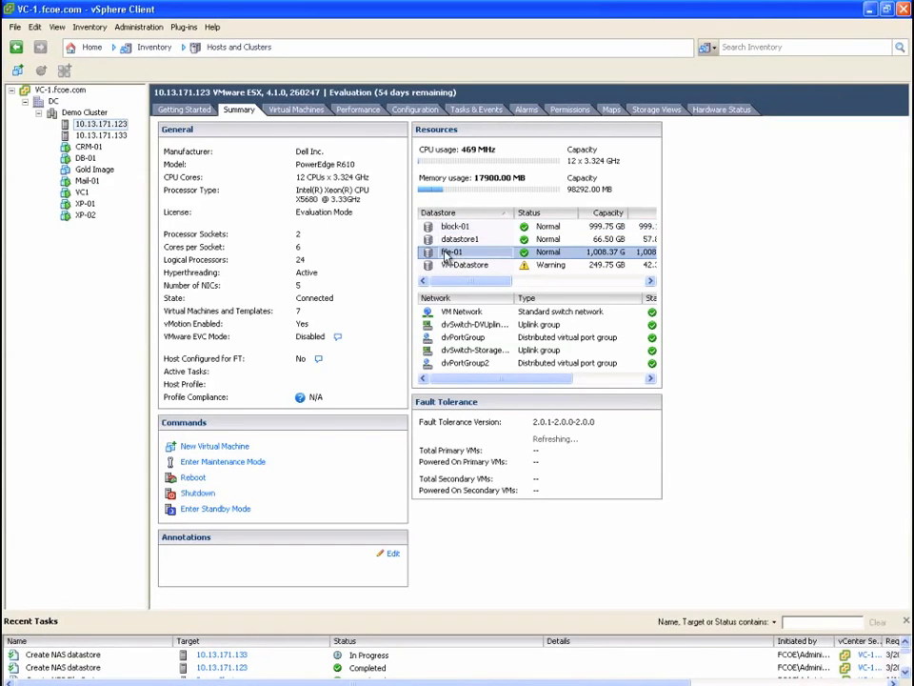